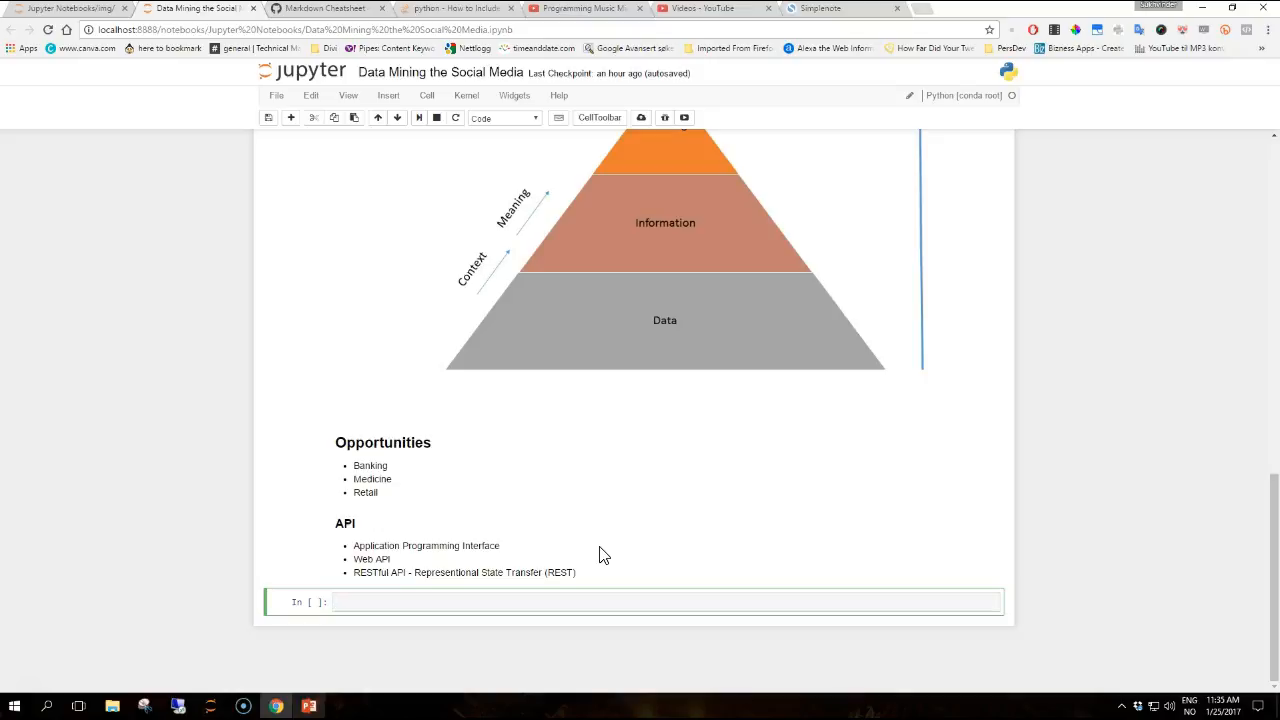
{"action": "left_click", "coordinate": [500, 601]}
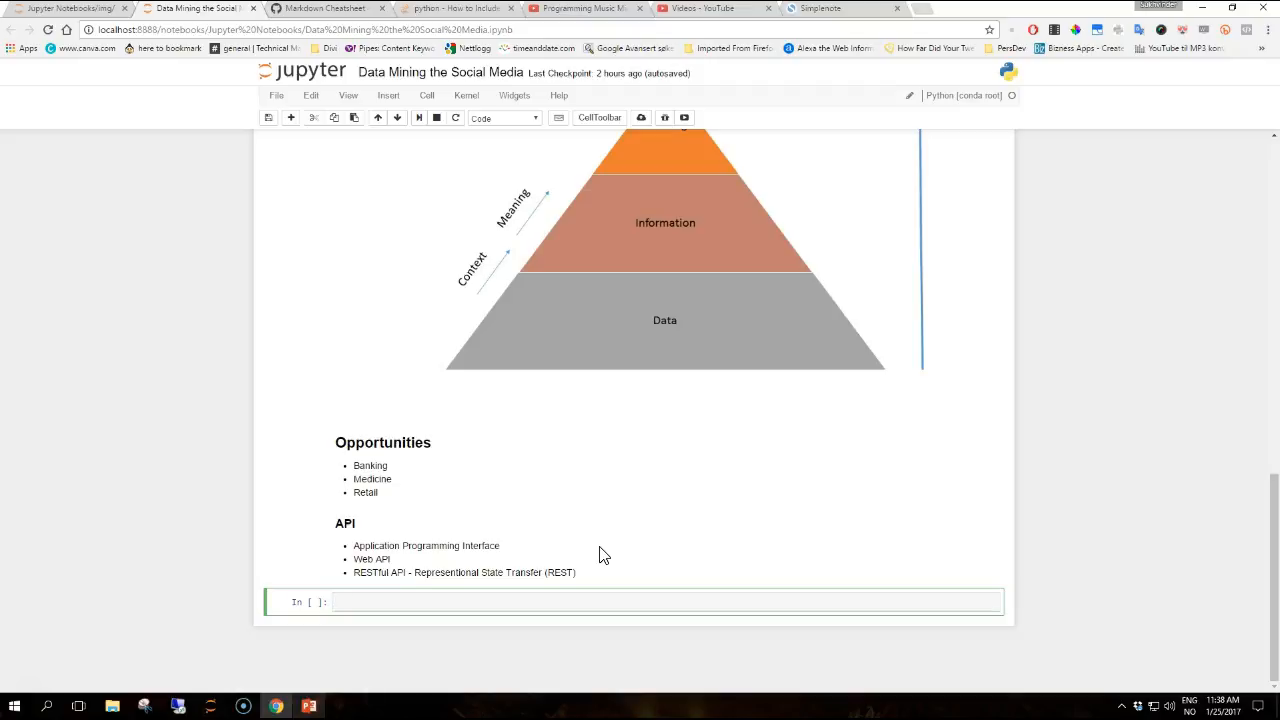
{"action": "left_click", "coordinate": [400, 601]}
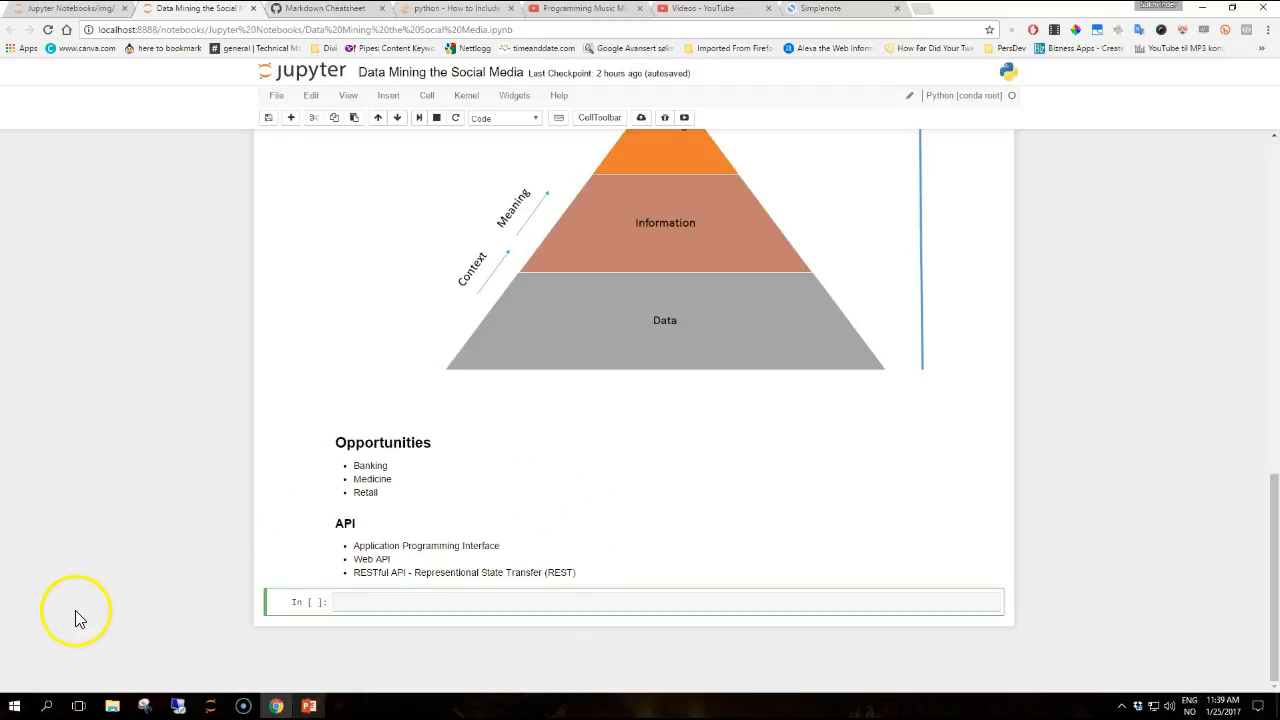
{"action": "mouse_move", "coordinate": [45, 697]}
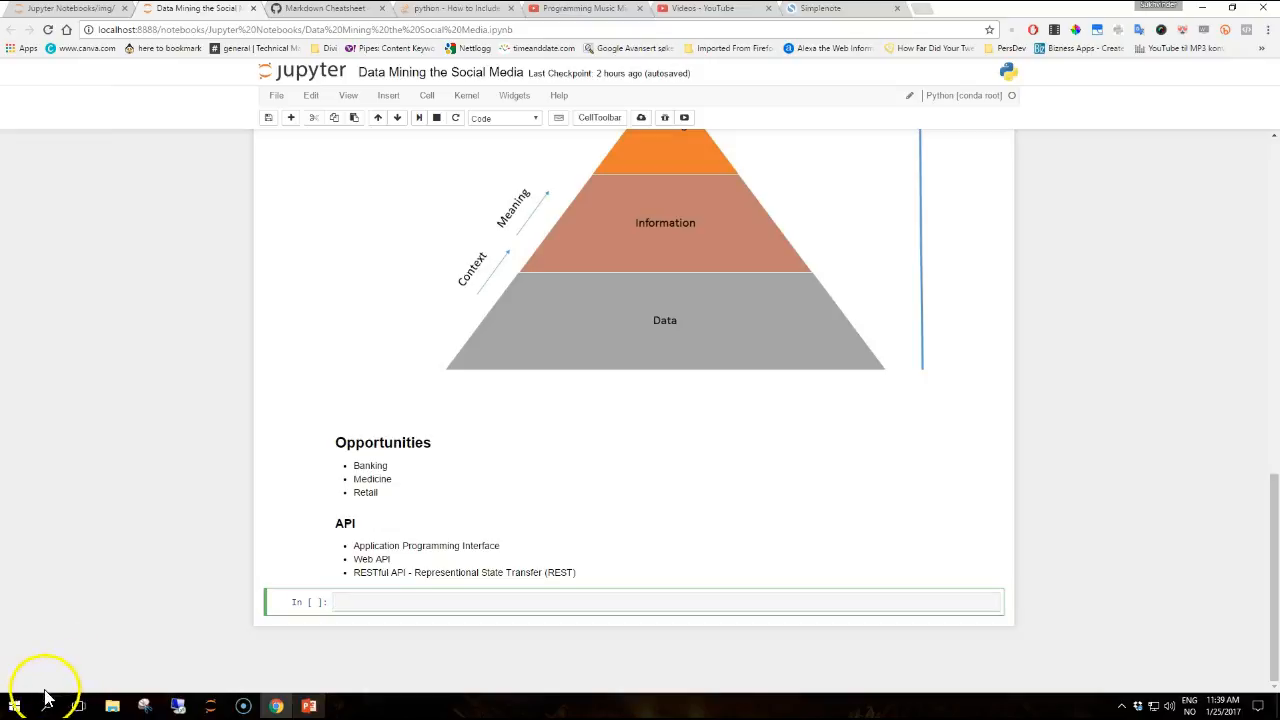